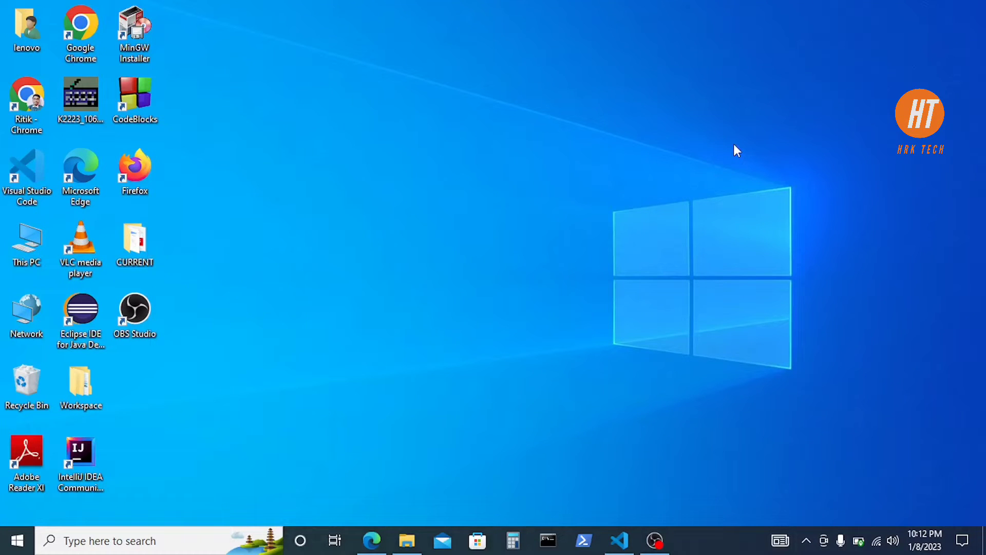
pyautogui.moveTo(615, 141)
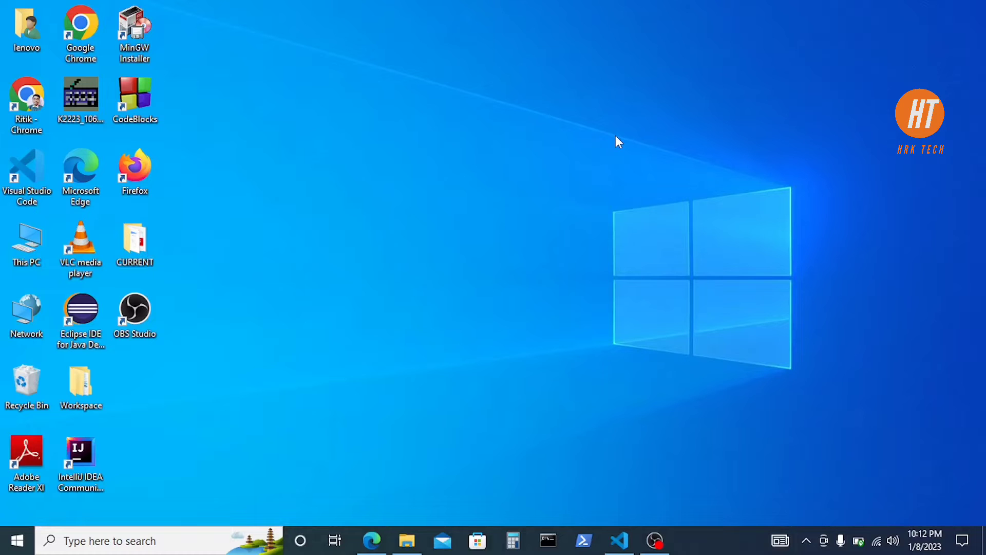
pyautogui.moveTo(633, 296)
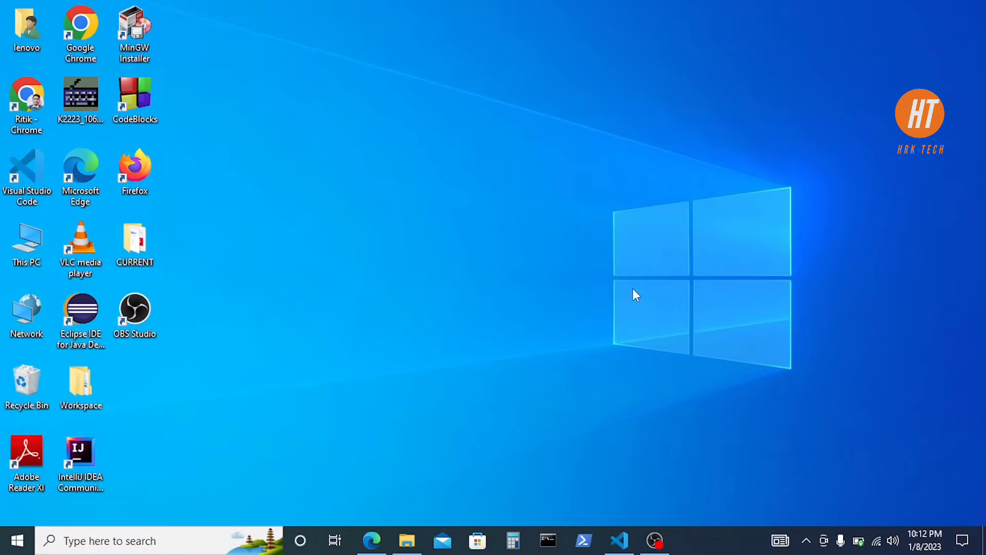
# Step: Switch to VS Code and enter pip install numpy in the terminal without running it
pyautogui.click(618, 540)
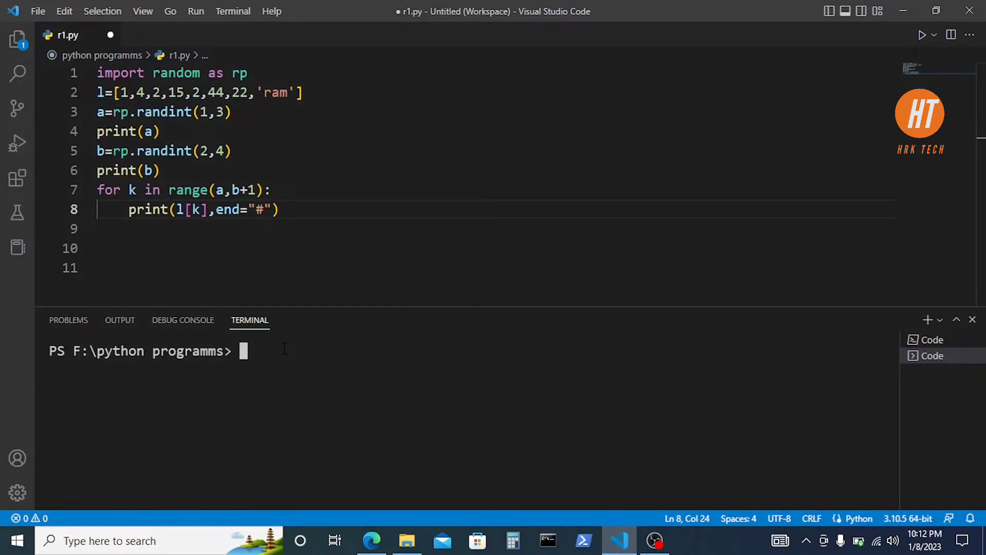
pyautogui.write('pip ins')
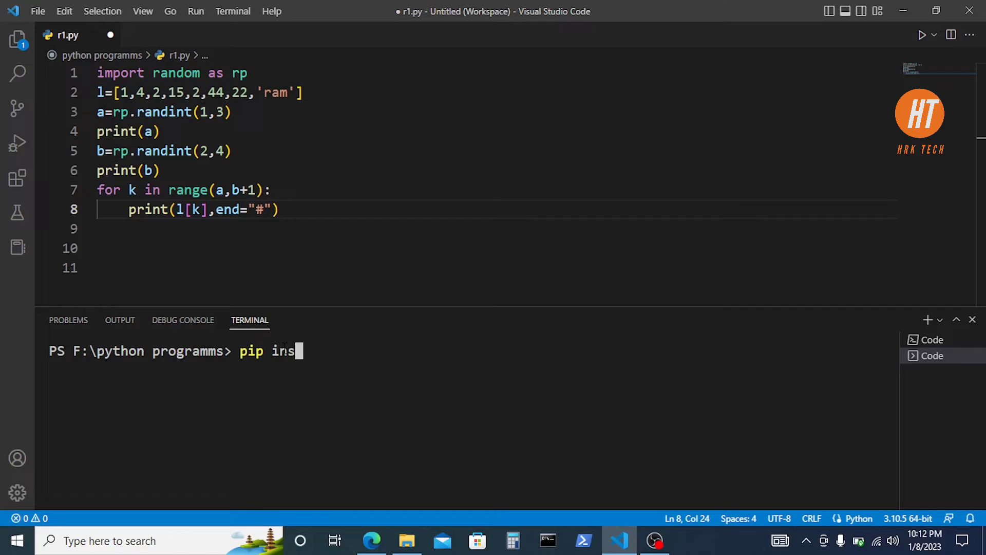
pyautogui.write('tall')
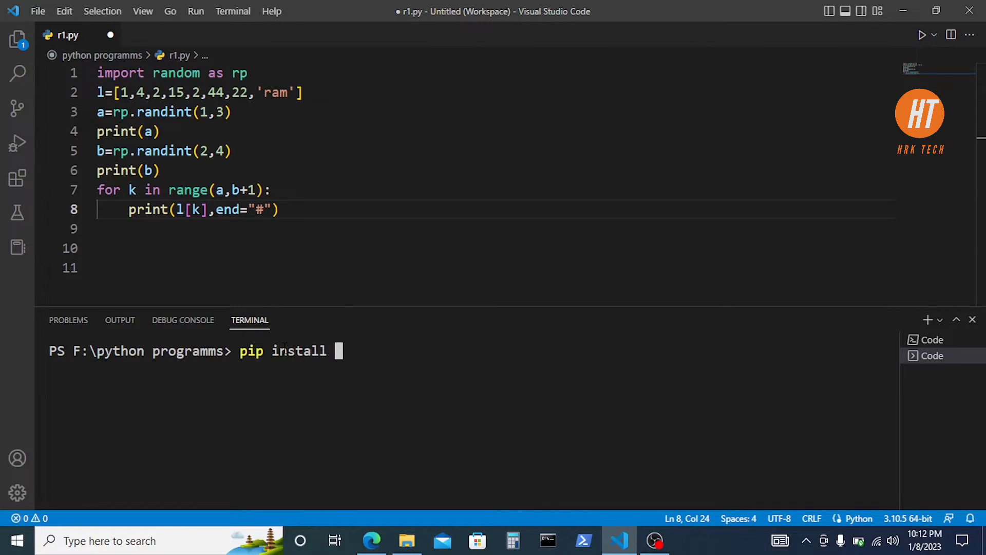
pyautogui.write('n')
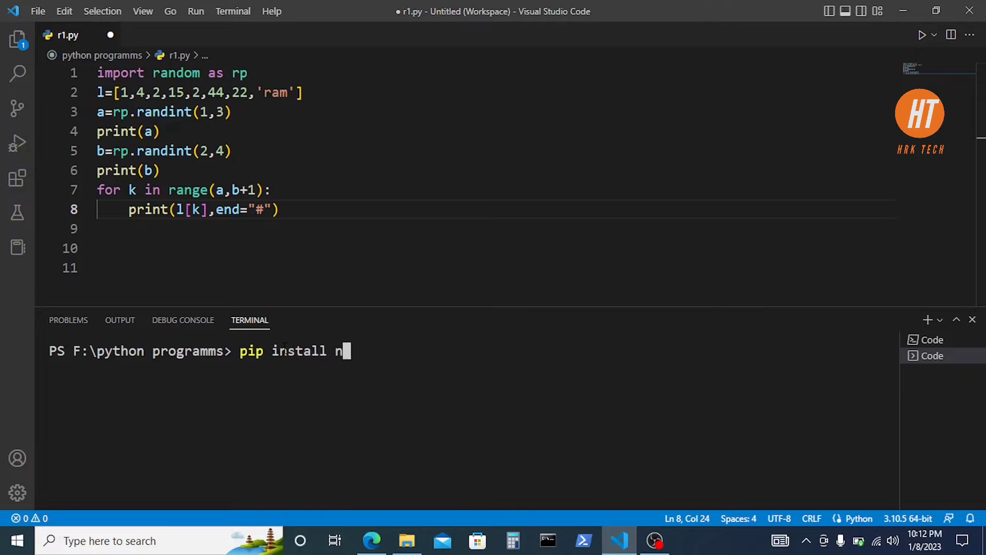
pyautogui.write('umpy')
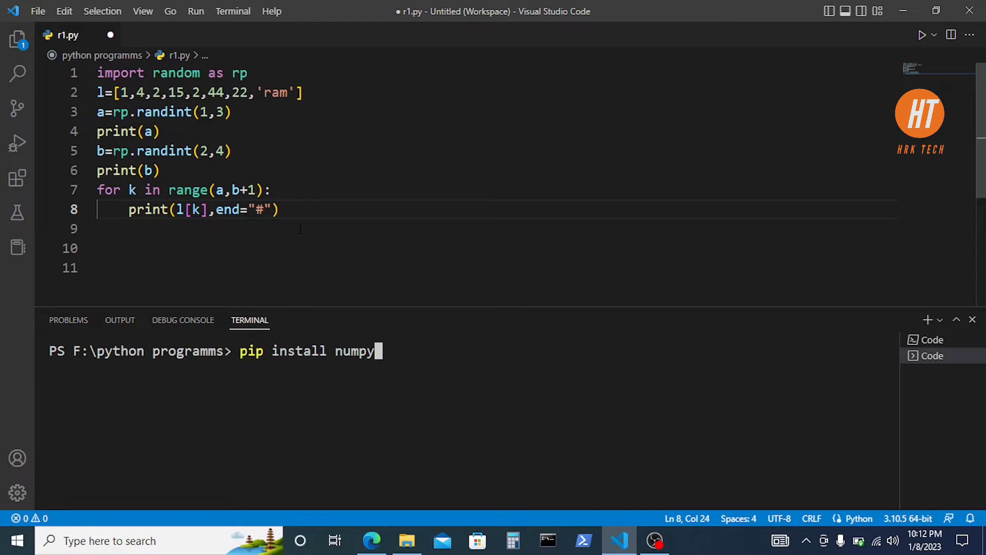
# Step: Clear all of r1.py and begin the first line with import numpy
pyautogui.press('ctrl+a')
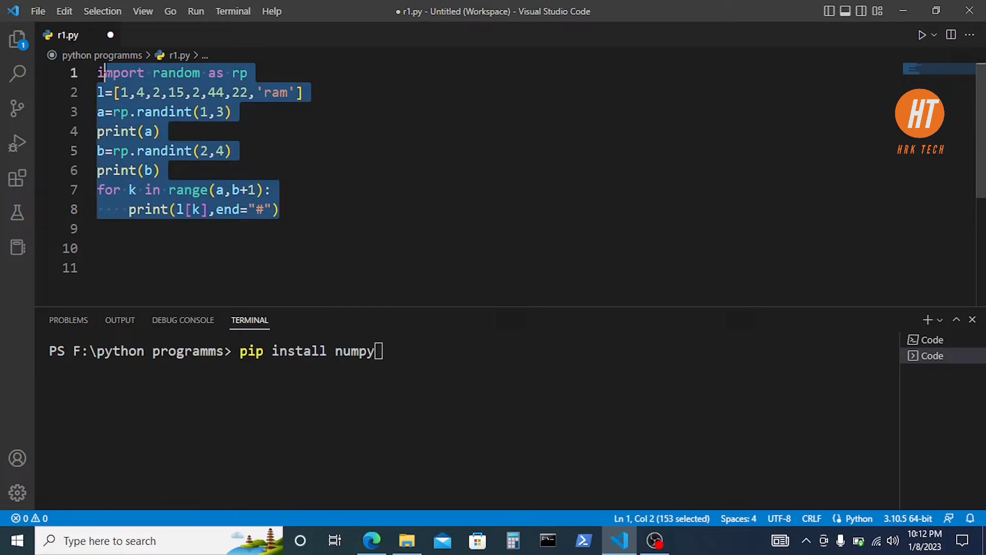
pyautogui.press('Delete')
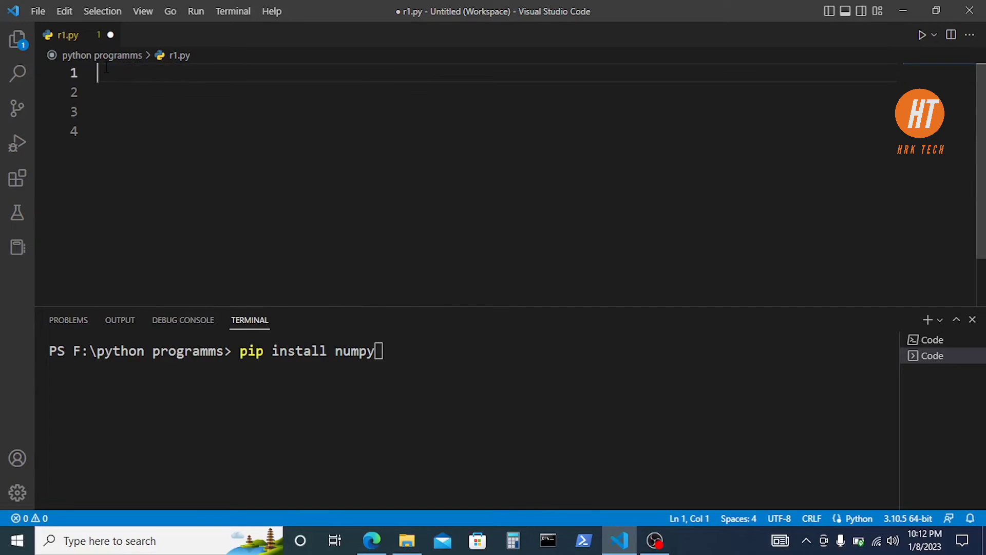
pyautogui.write('import numpy')
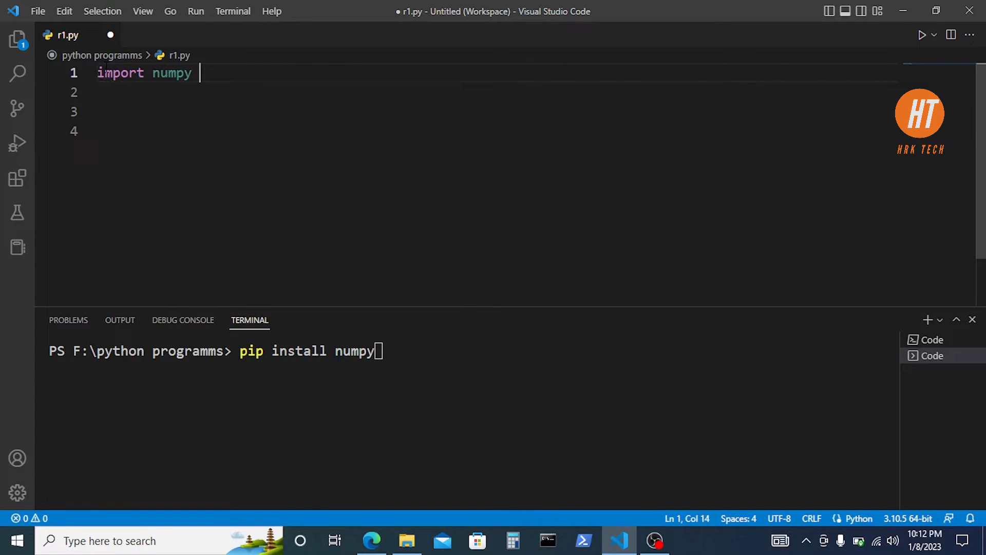
# Step: Finish the import as 'import numpy as np' and add a = np.array([1,3,5,6])
pyautogui.write('as np')
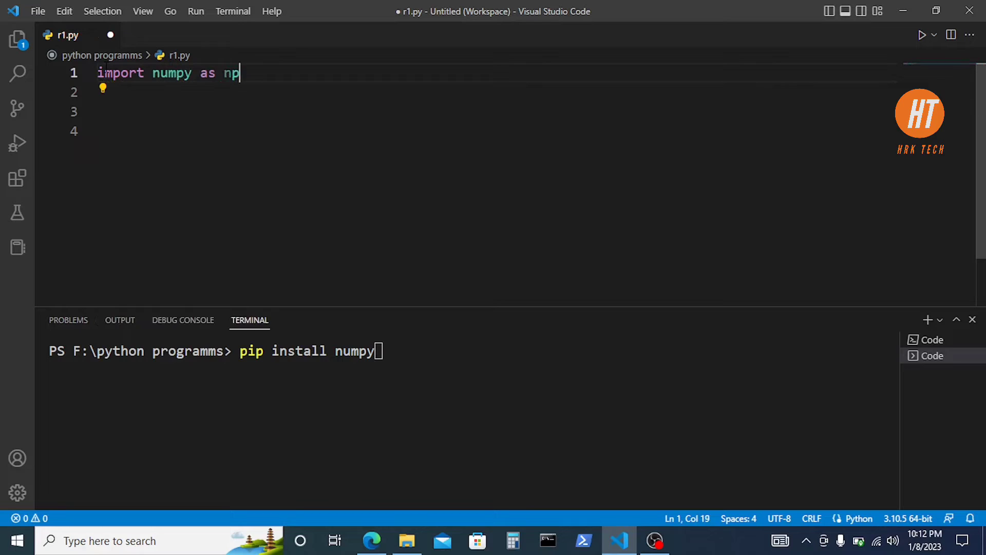
pyautogui.press('Enter')
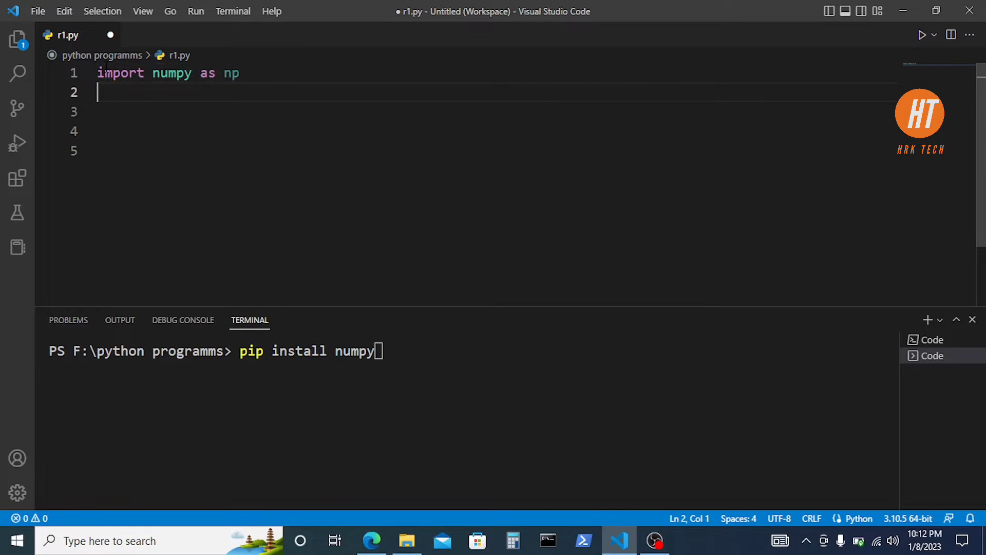
pyautogui.write('a')
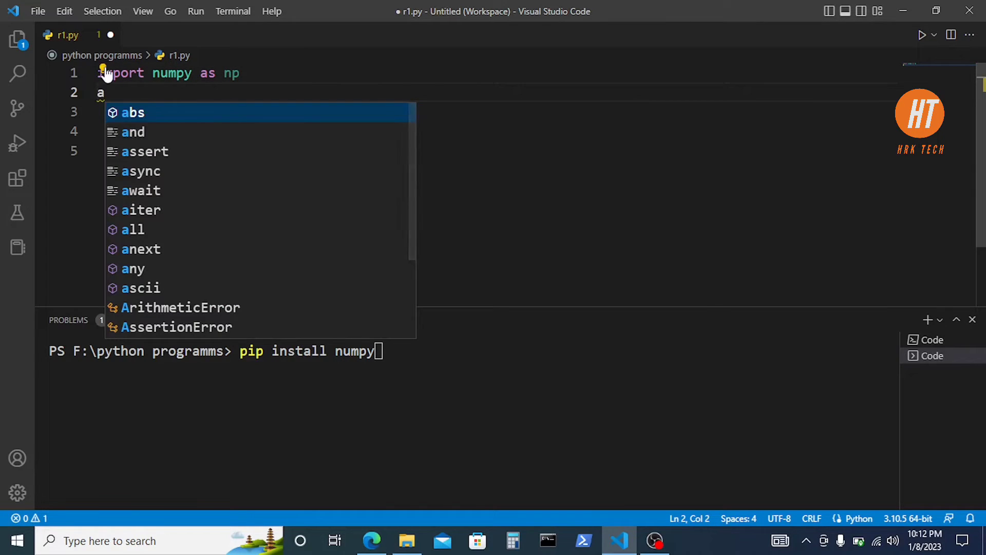
pyautogui.write('=np')
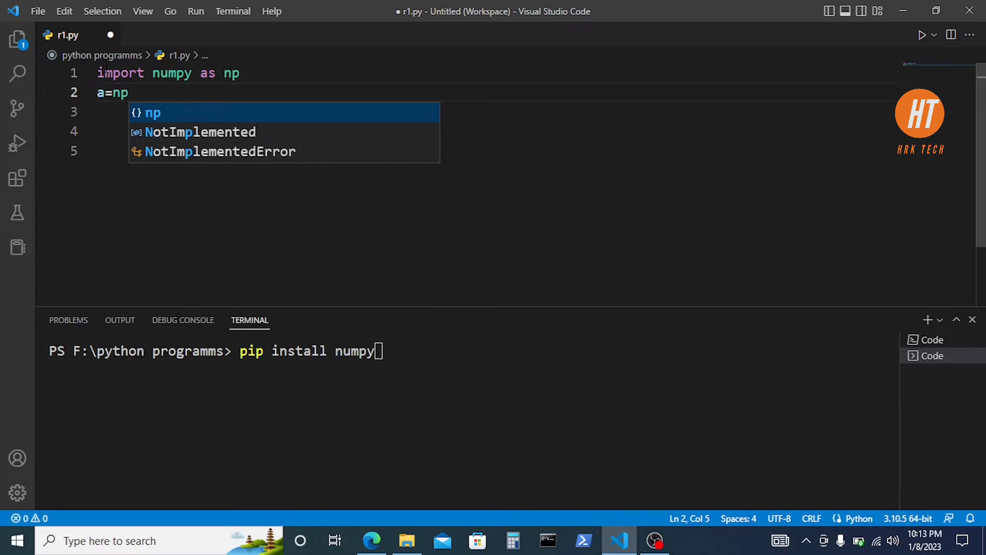
pyautogui.write('.array(')
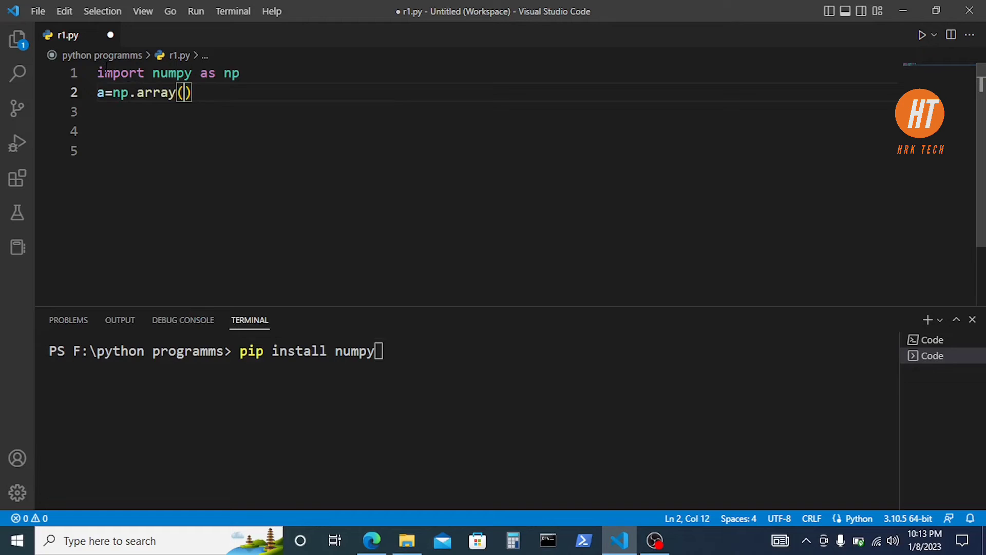
pyautogui.write('[')
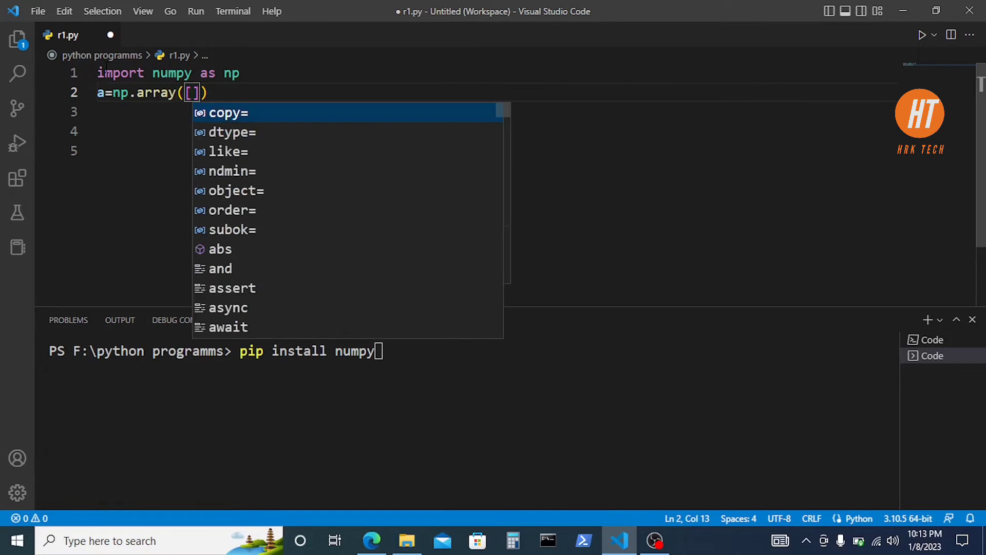
pyautogui.write('1,3,5')
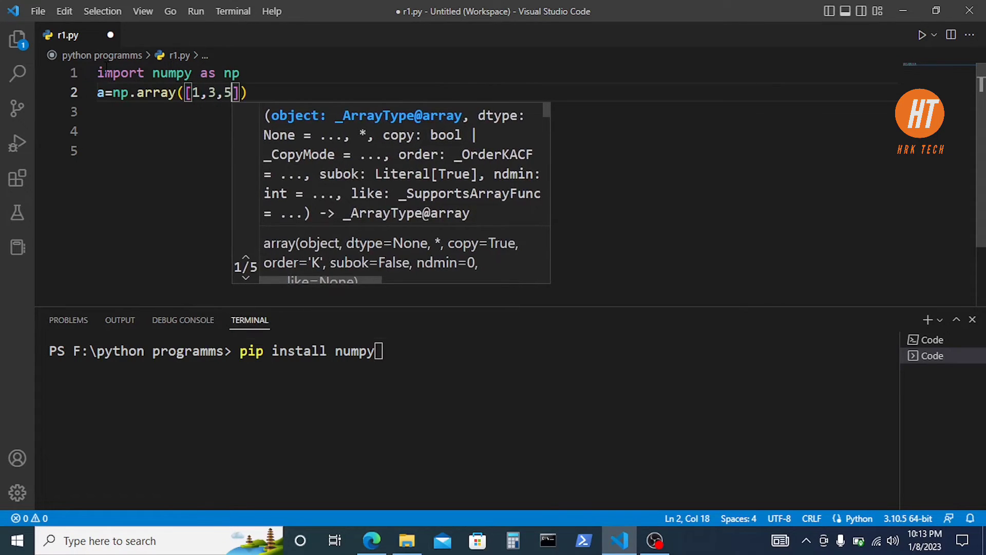
pyautogui.write(',6')
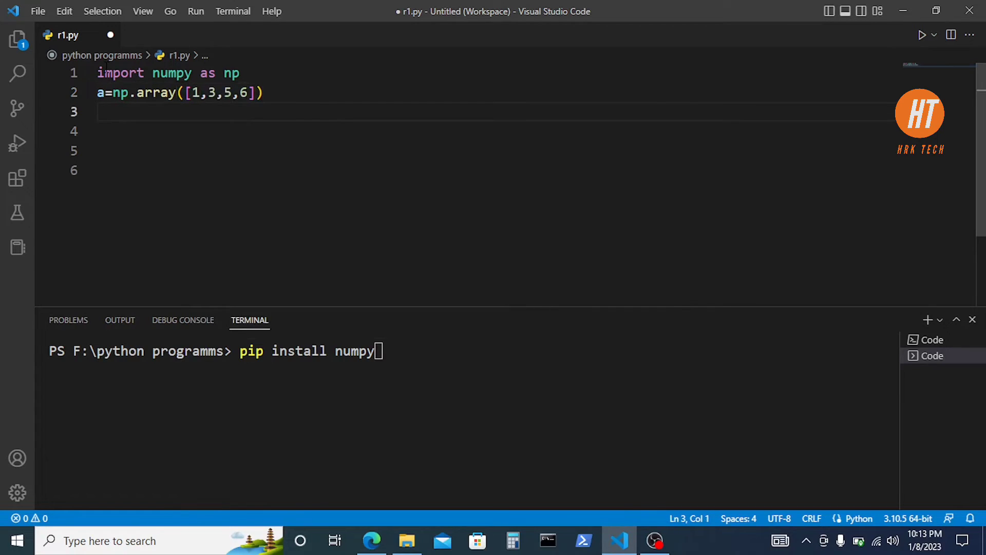
# Step: Add print(a) and save r1.py
pyautogui.write('print')
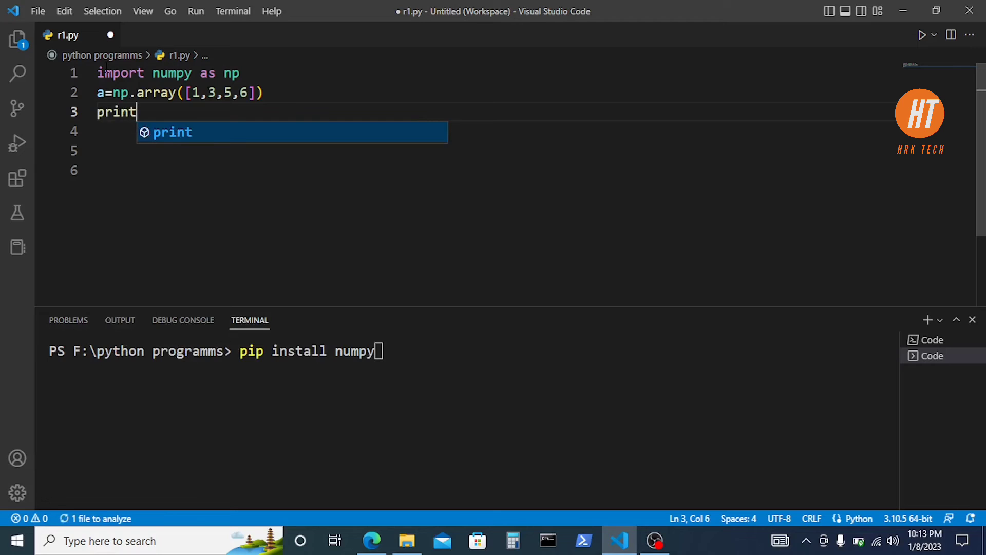
pyautogui.write('()')
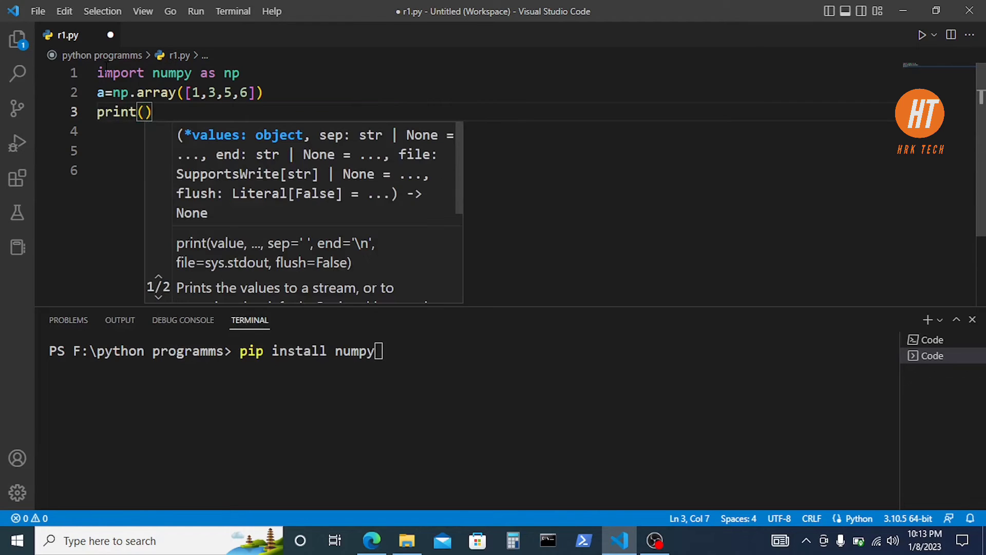
pyautogui.write('a')
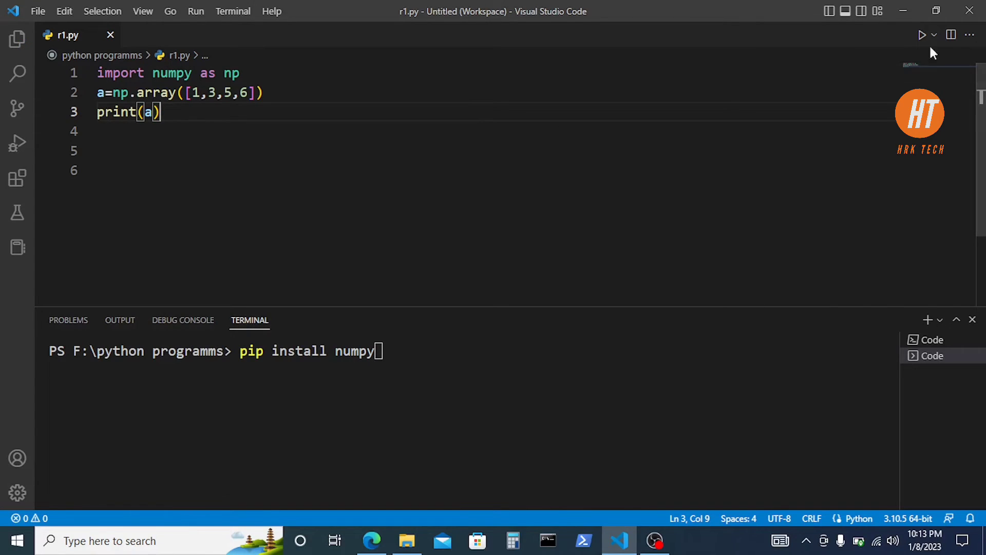
# Step: Run r1.py, hit the pip 'no such option' error, then clear the terminal with cls
pyautogui.click(923, 35)
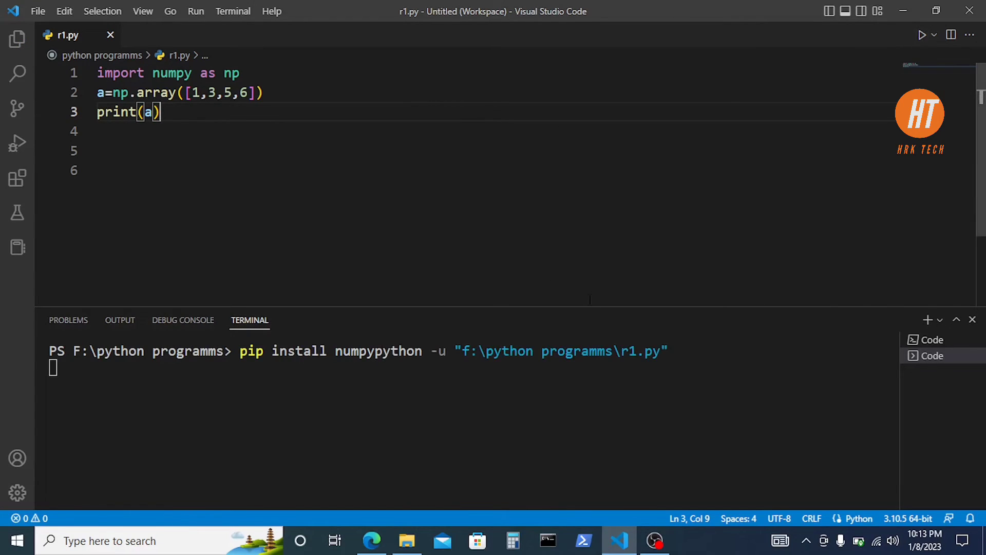
pyautogui.press('Enter')
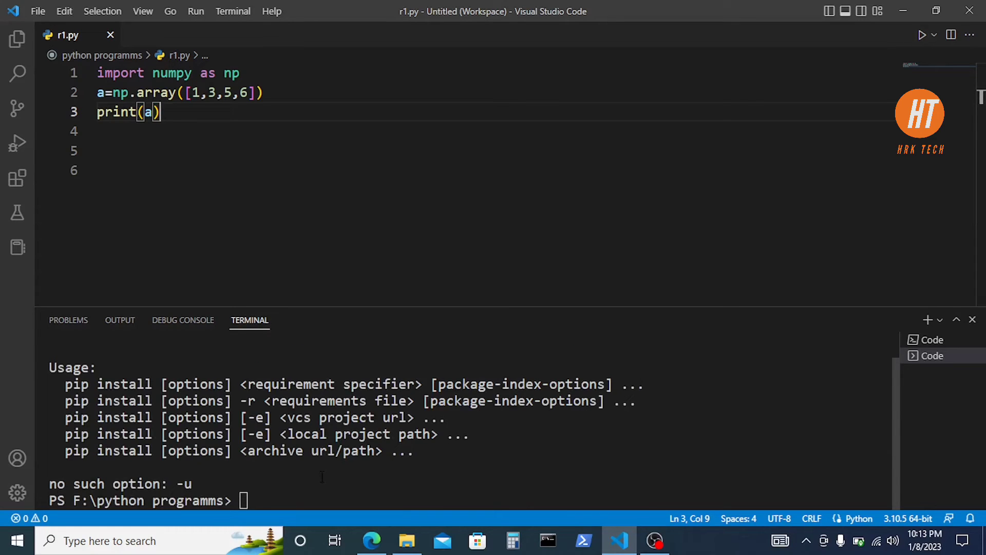
pyautogui.write('c')
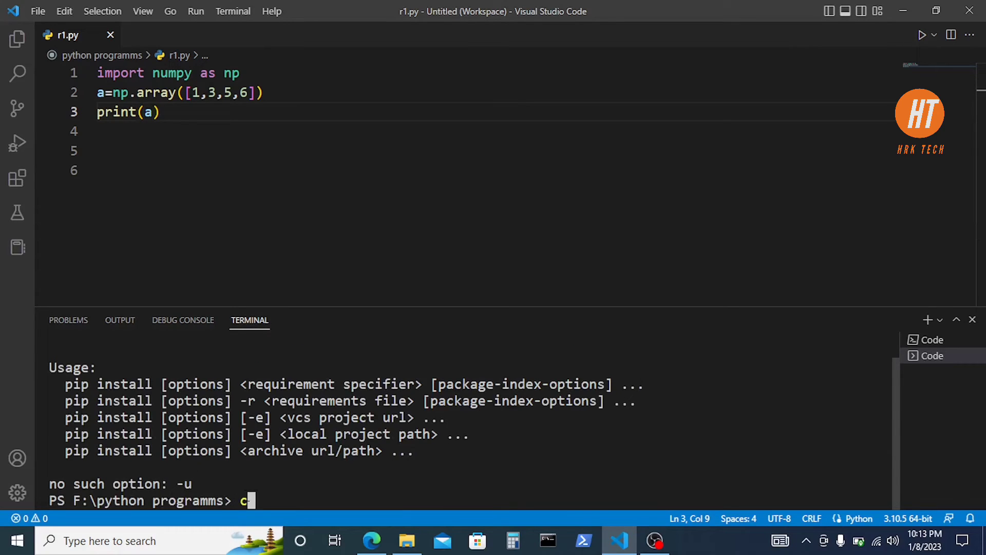
pyautogui.press('Enter')
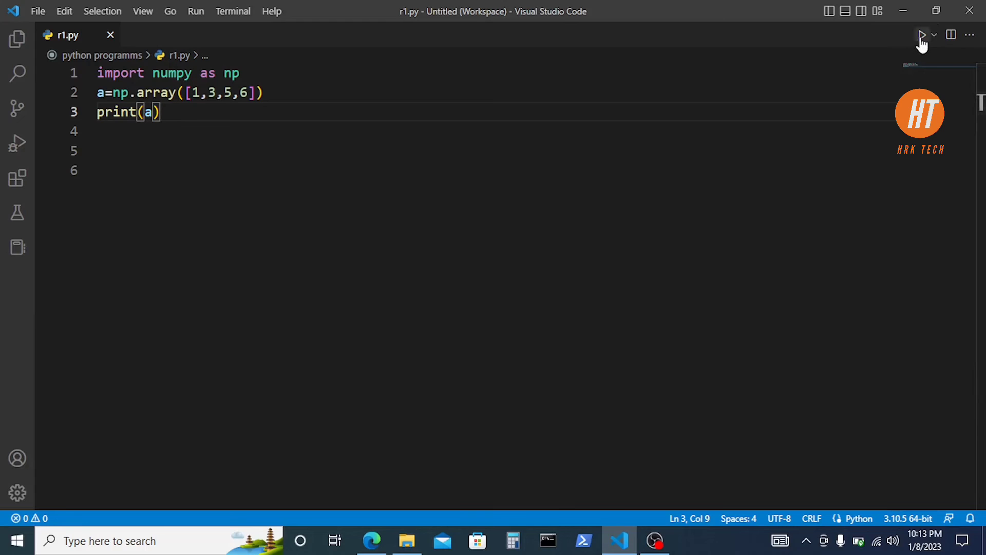
# Step: Run r1.py again so the terminal prints [1 3 5 6]
pyautogui.click(923, 35)
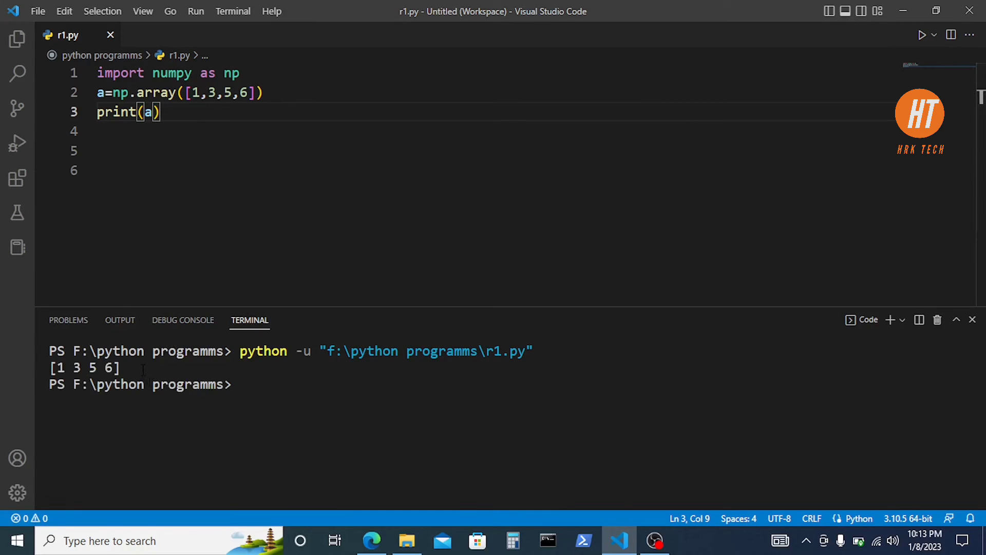
pyautogui.moveTo(247, 238)
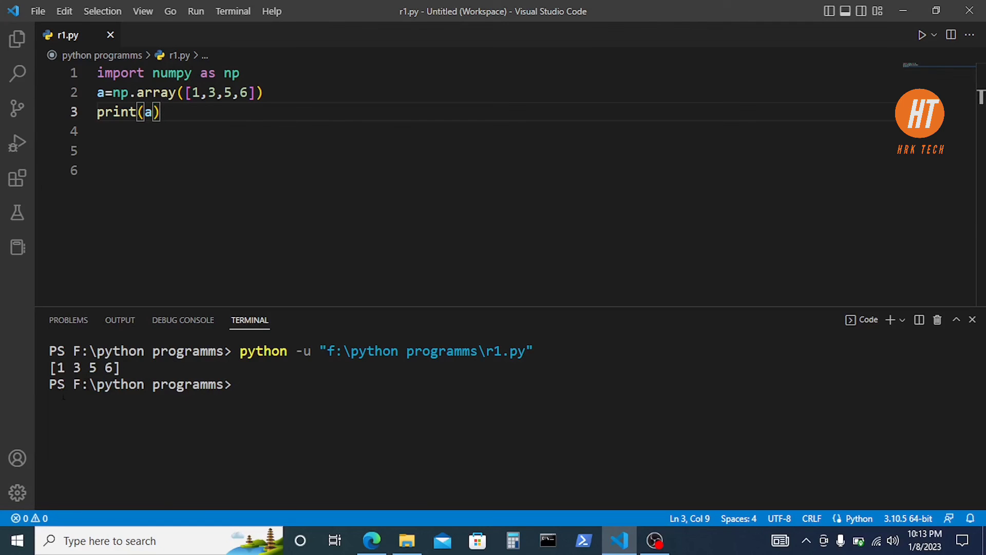
pyautogui.moveTo(672, 532)
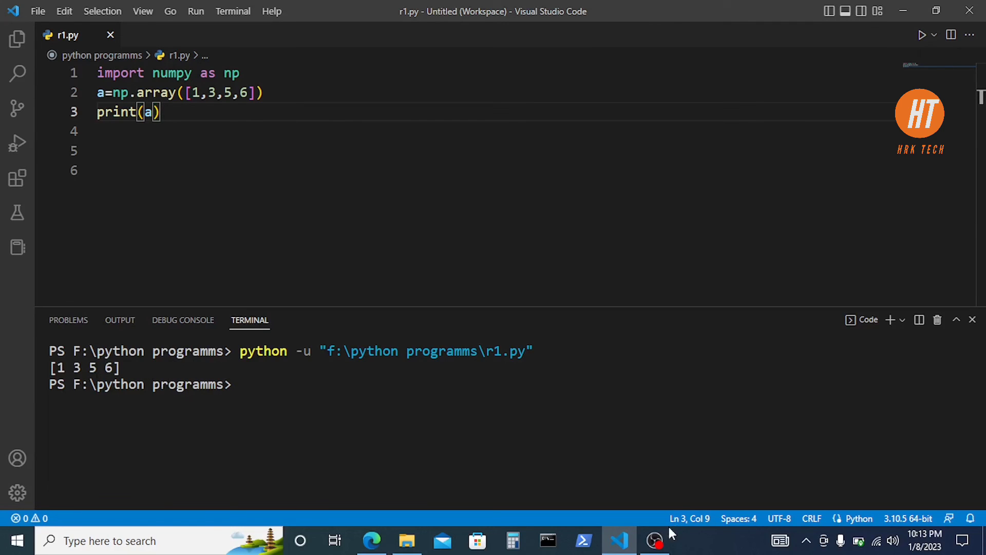